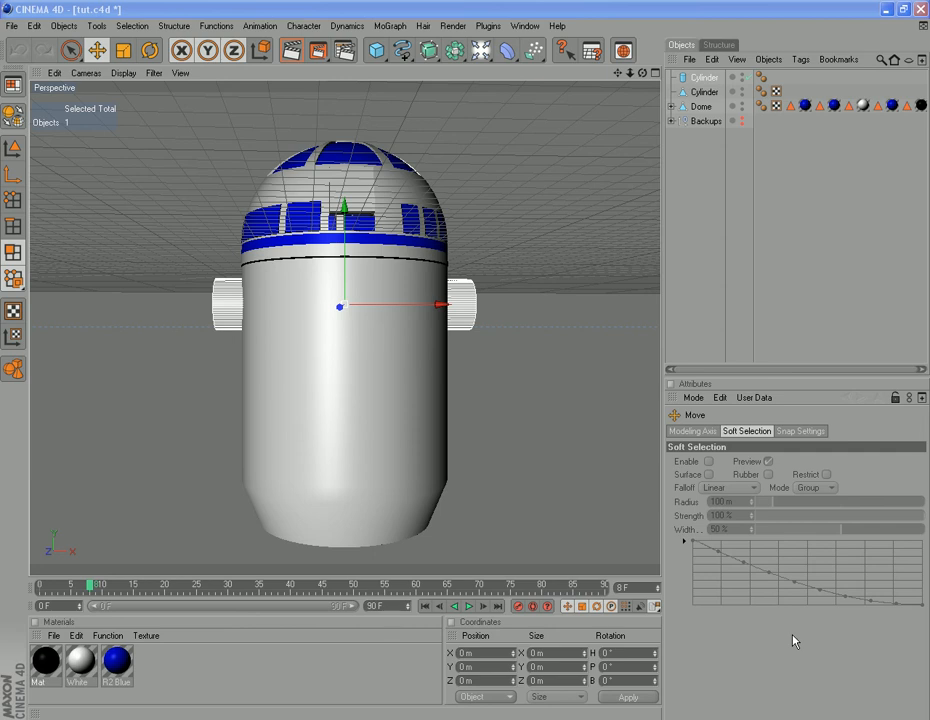
pyautogui.moveTo(803, 194)
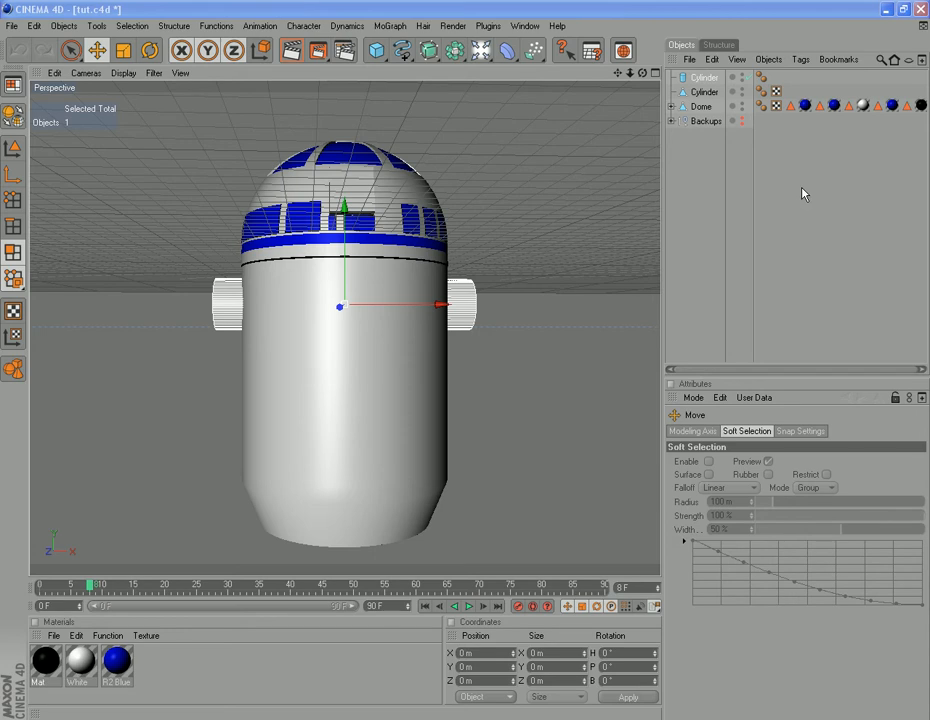
pyautogui.moveTo(821, 237)
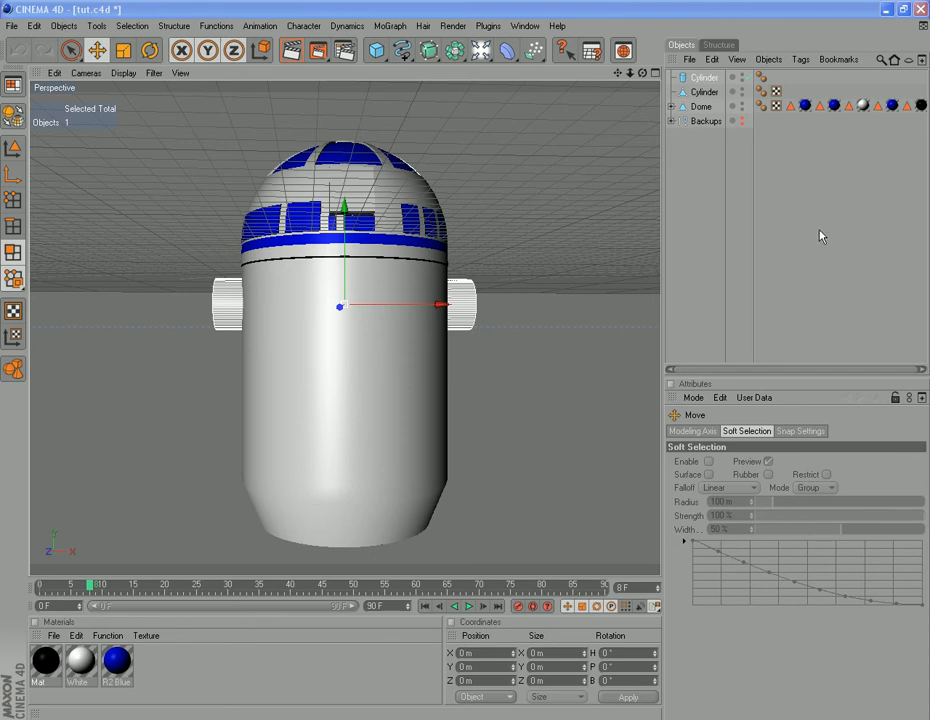
pyautogui.moveTo(784, 27)
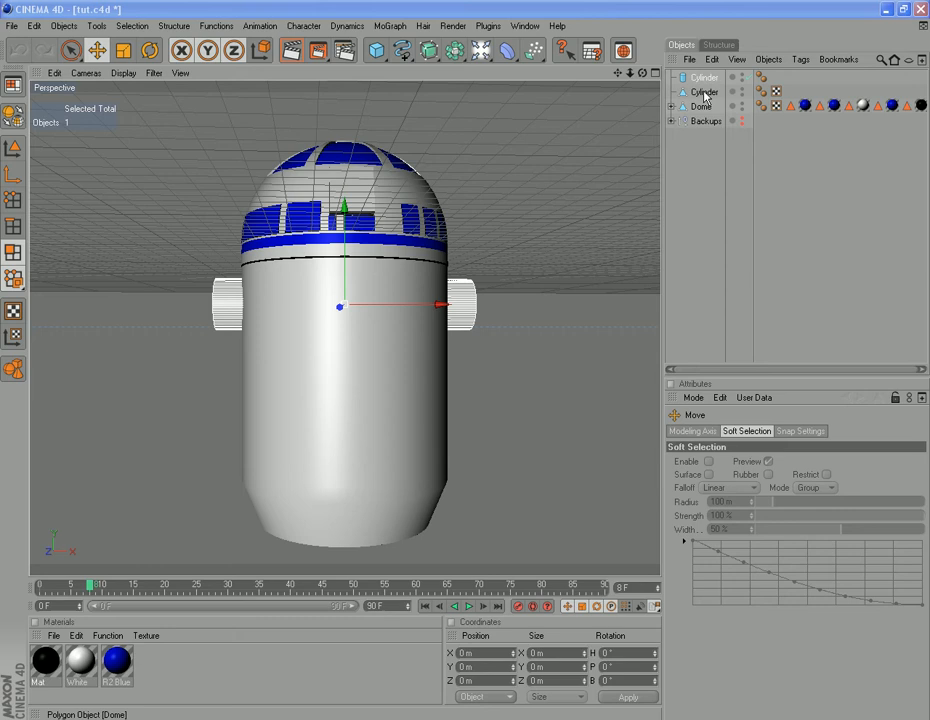
# Step: Rename the body Cylinder object 'Body' and the arm Cylinder 'Arm Mounts' in the Object Manager
pyautogui.click(704, 92)
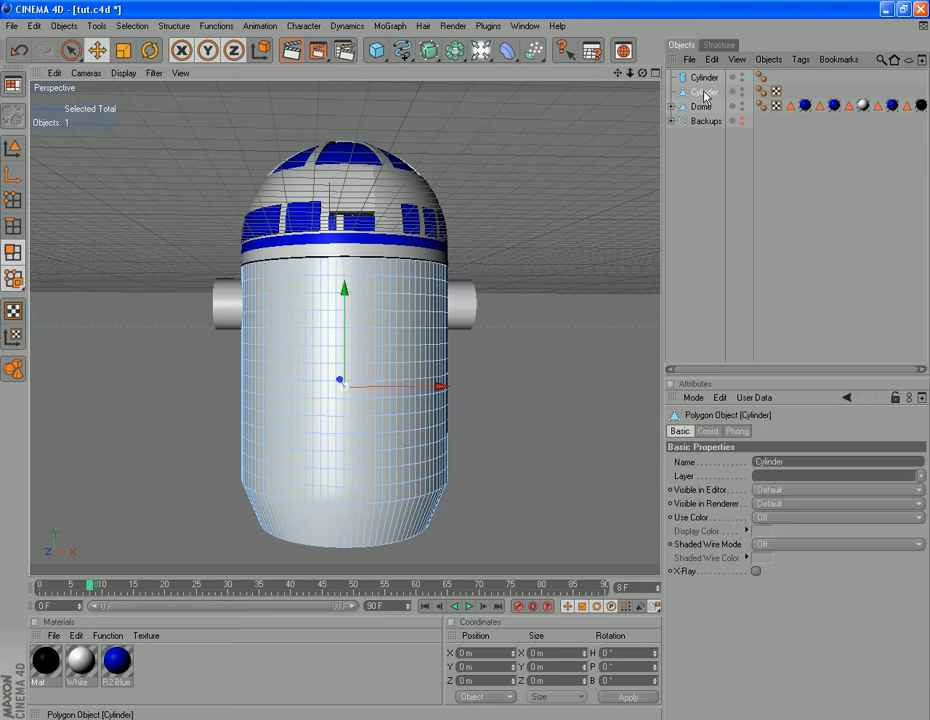
pyautogui.doubleClick(705, 91)
pyautogui.write('Body')
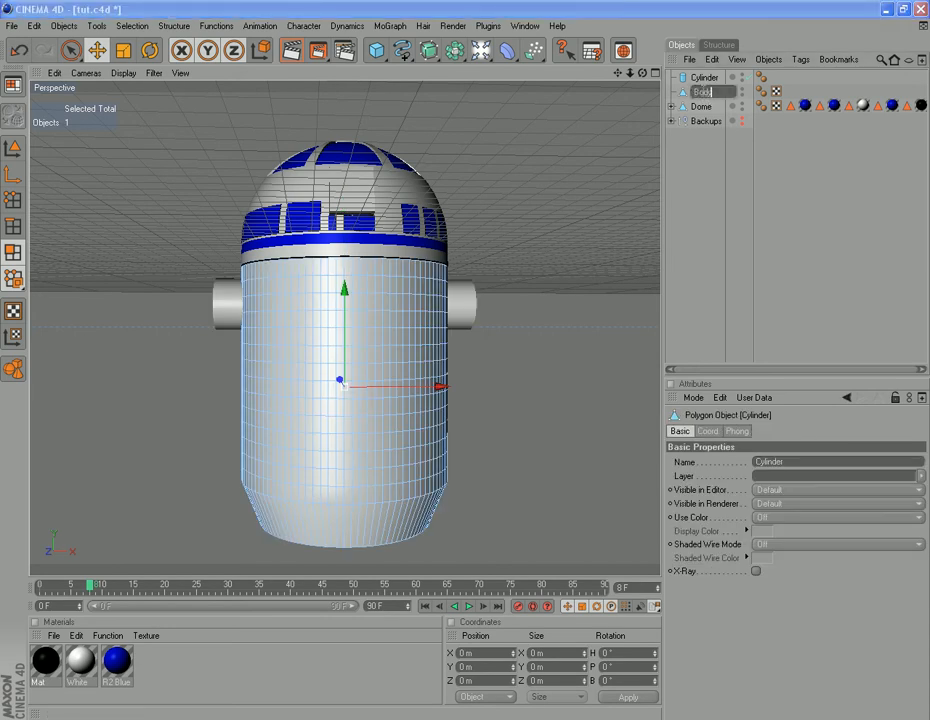
pyautogui.click(705, 77)
pyautogui.write('Arm Mounts')
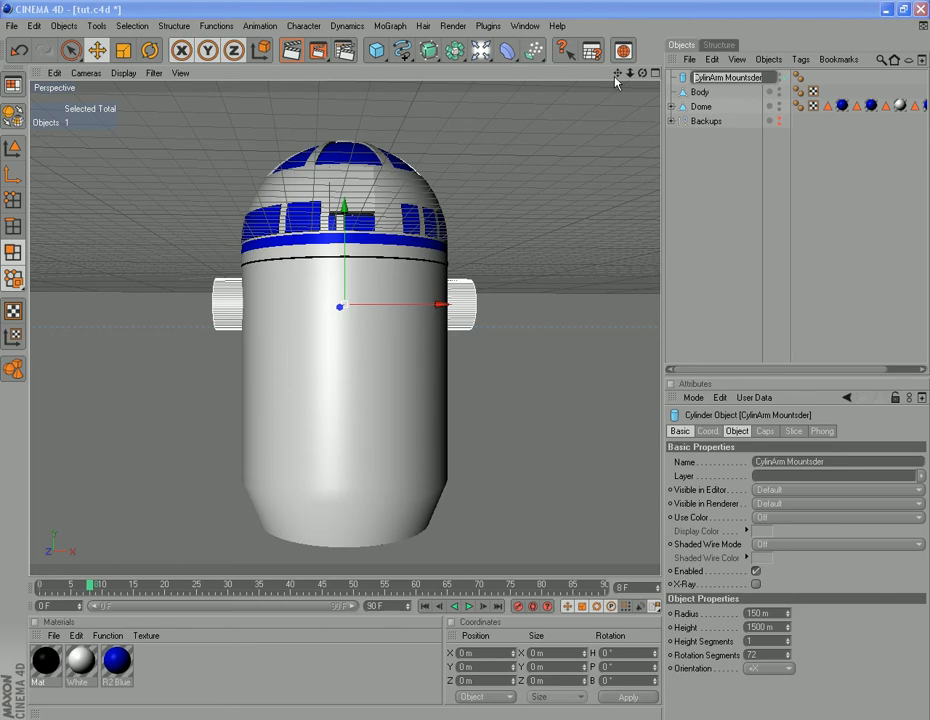
pyautogui.doubleClick(728, 77)
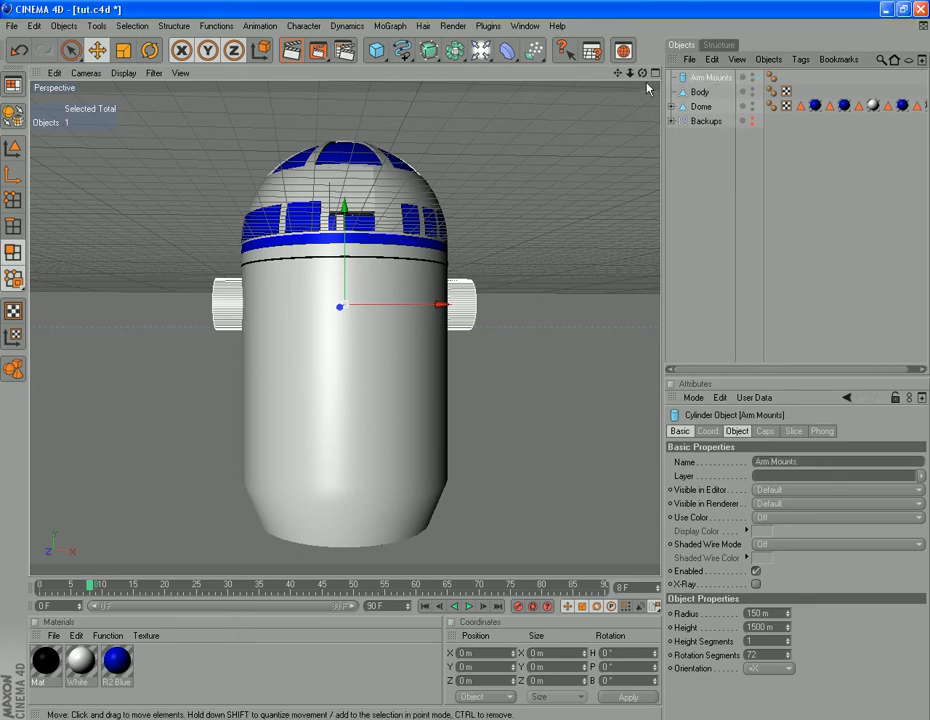
pyautogui.click(699, 91)
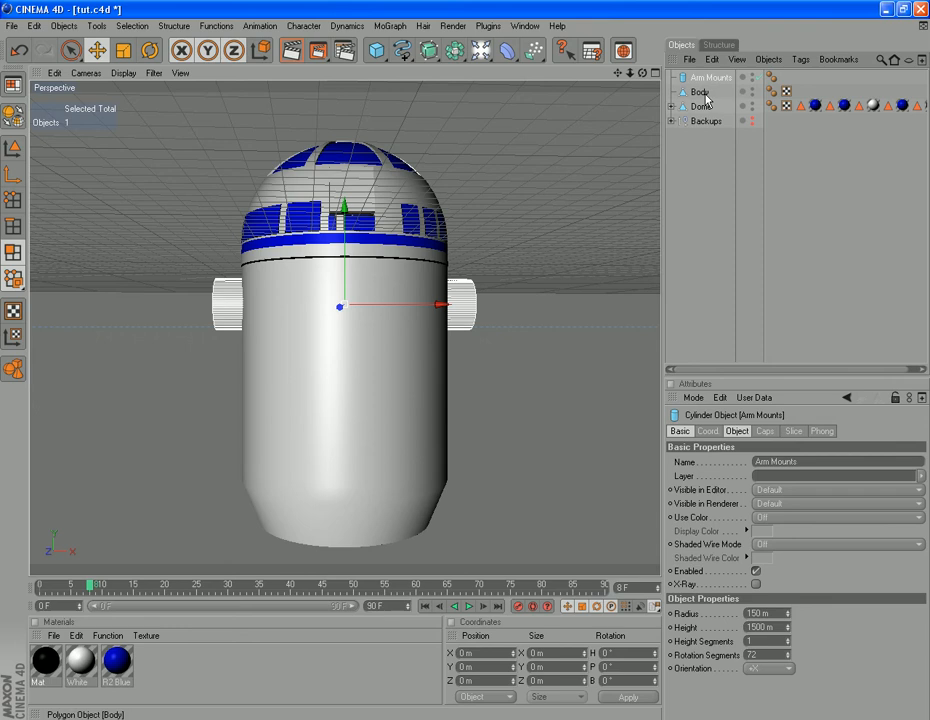
# Step: Select the copied Arm Mounts object and rename it 'Arms'
pyautogui.click(711, 78)
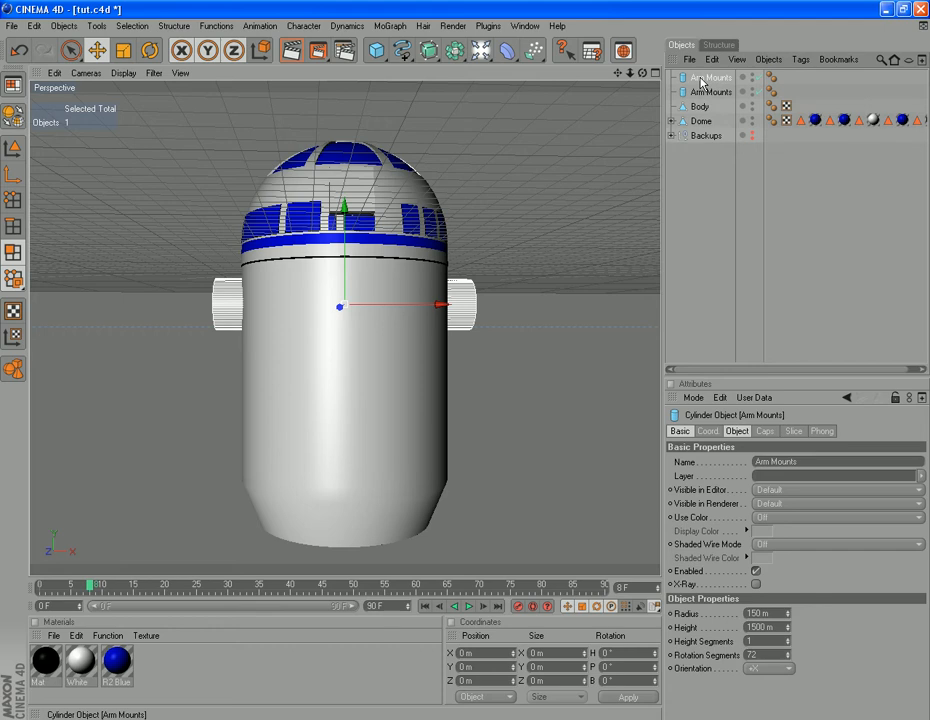
pyautogui.doubleClick(710, 77)
pyautogui.write('Arms')
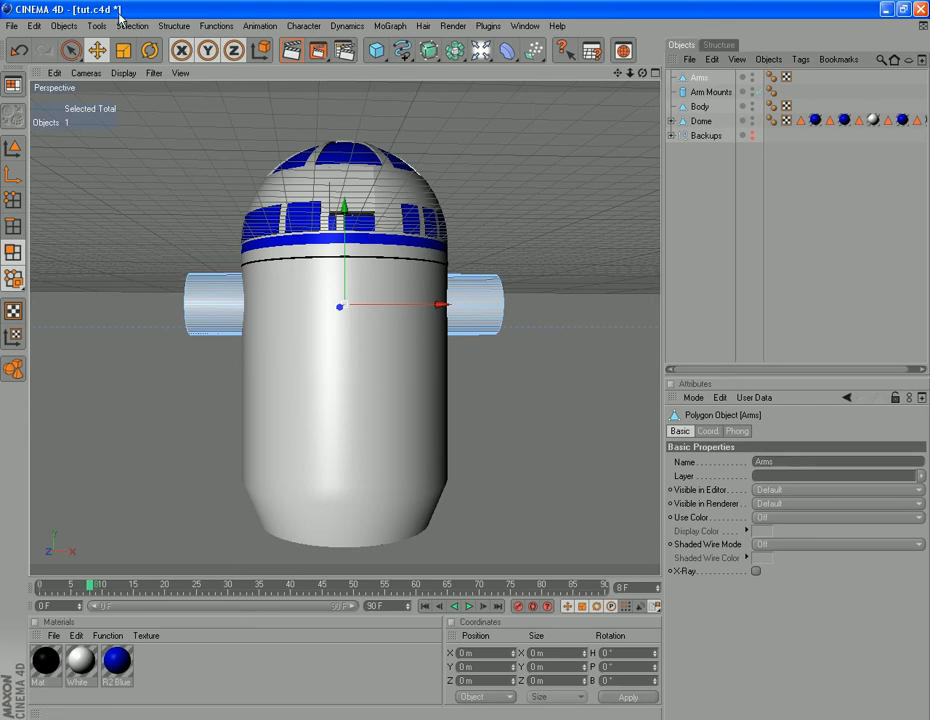
# Step: Activate the Knife tool in Loop mode to cut loops around the arms
pyautogui.click(173, 25)
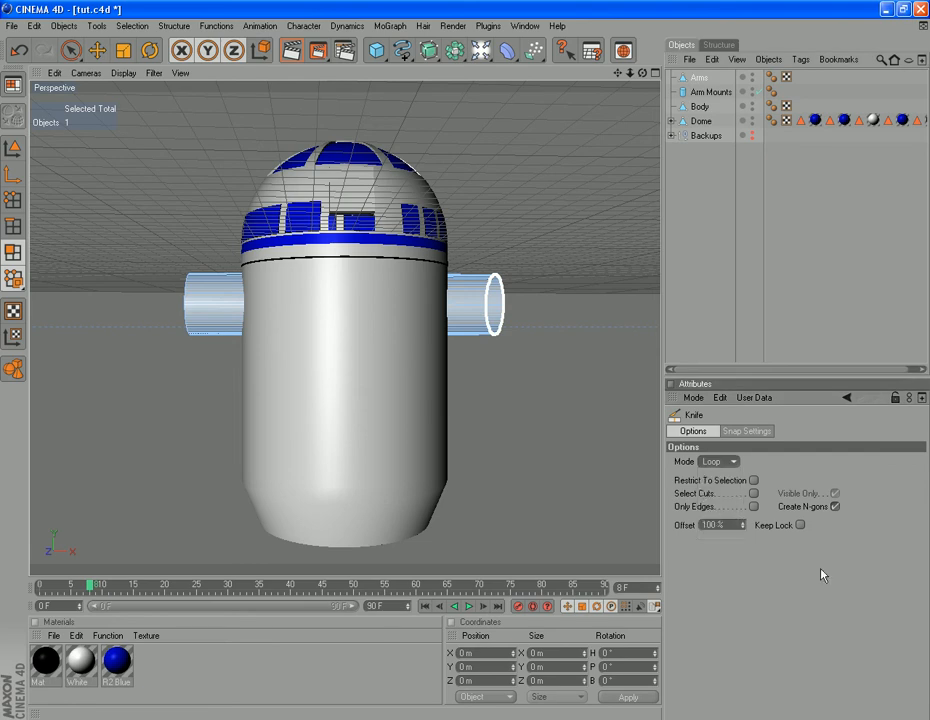
pyautogui.moveTo(751, 487)
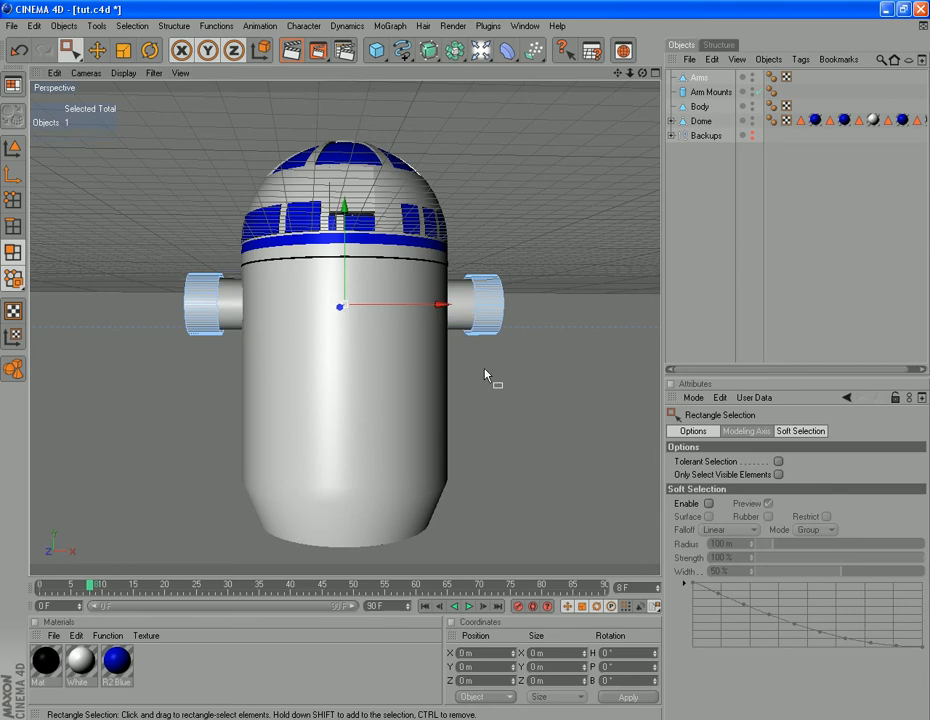
pyautogui.moveTo(530, 394)
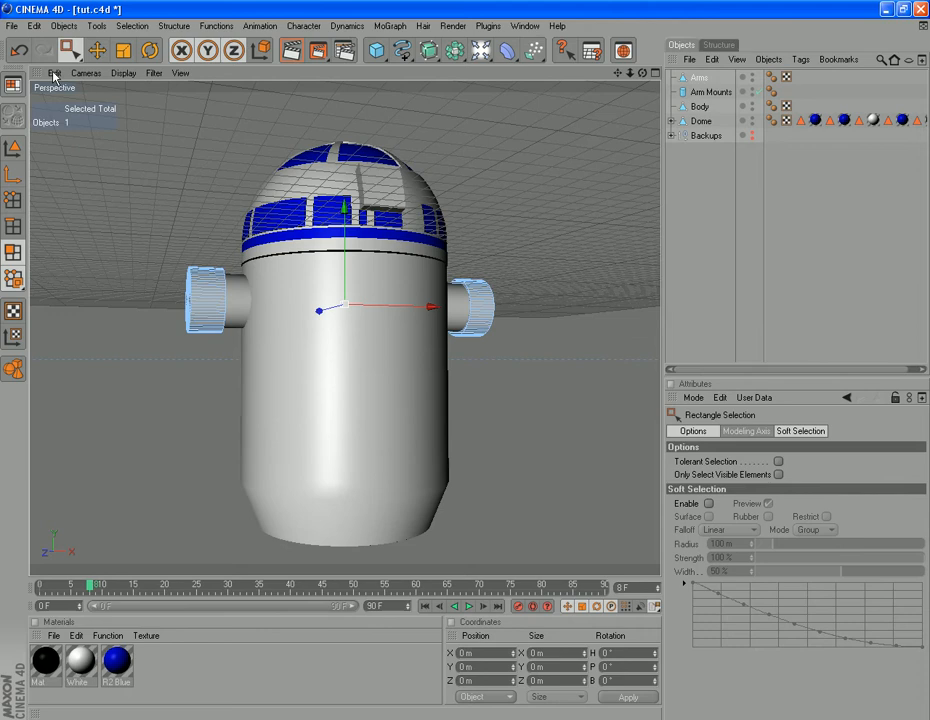
# Step: Switch the viewport camera to the Left view
pyautogui.click(85, 73)
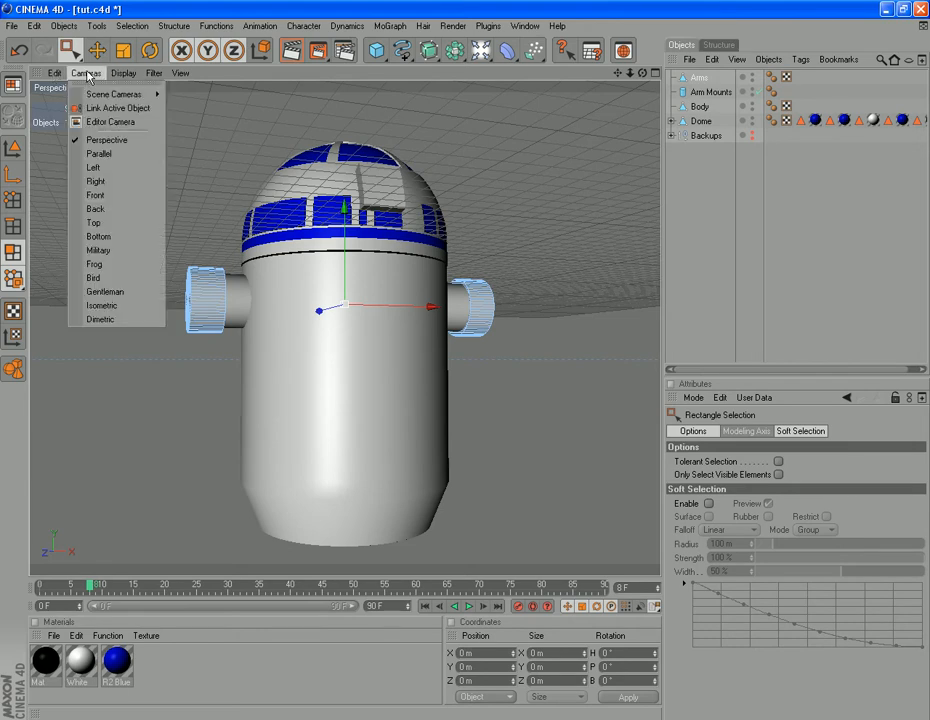
pyautogui.moveTo(93, 167)
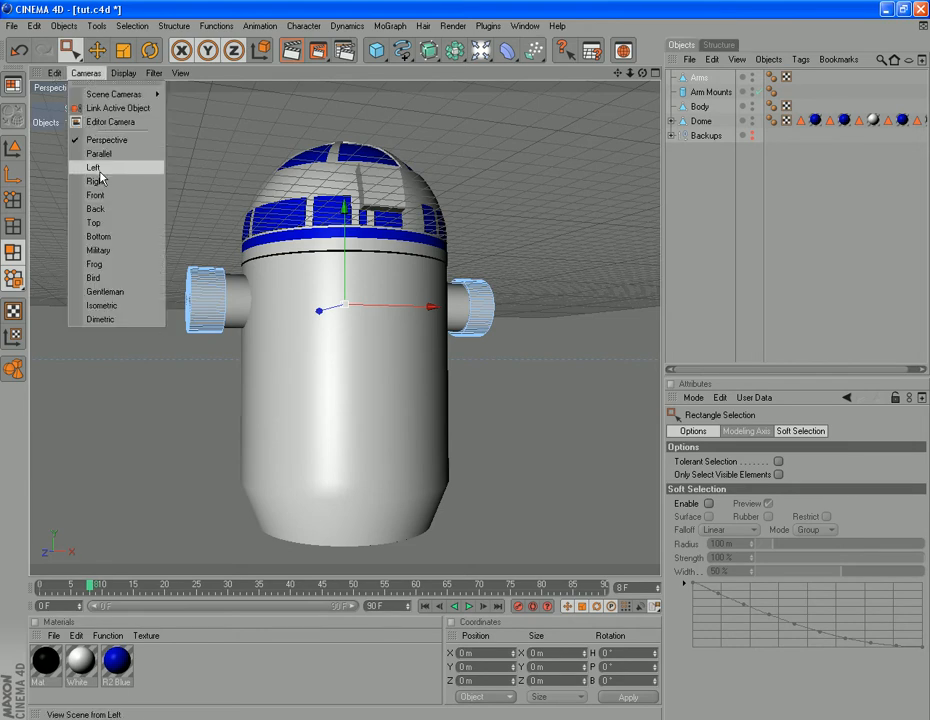
pyautogui.click(93, 167)
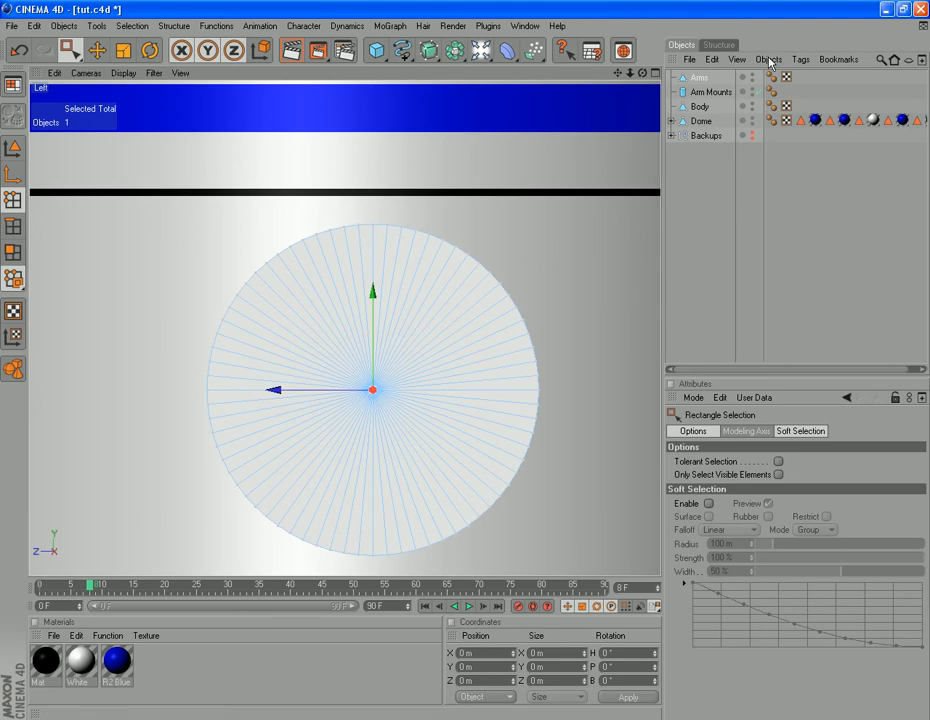
# Step: Rotate the Arms object to 90 degrees around its length axis
pyautogui.click(14, 147)
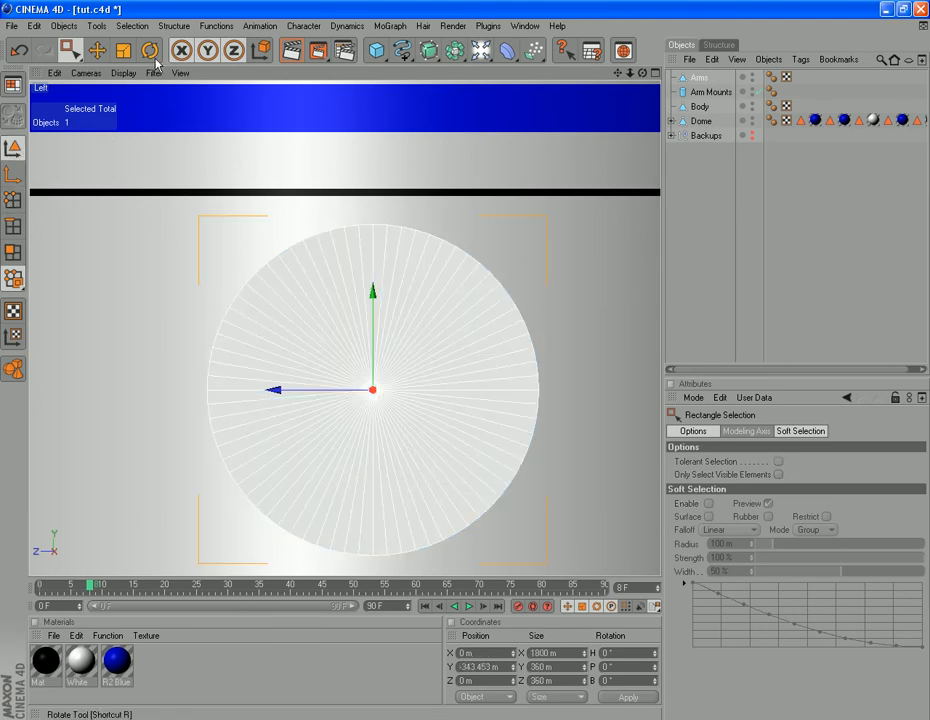
pyautogui.click(149, 50)
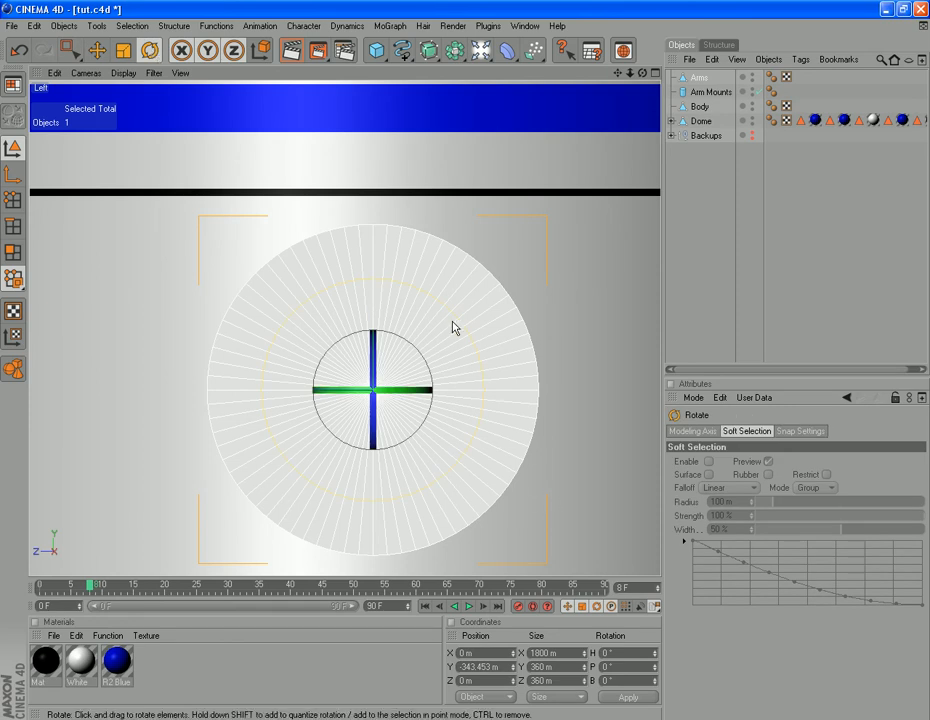
pyautogui.moveTo(372, 328); pyautogui.dragTo(418, 355)
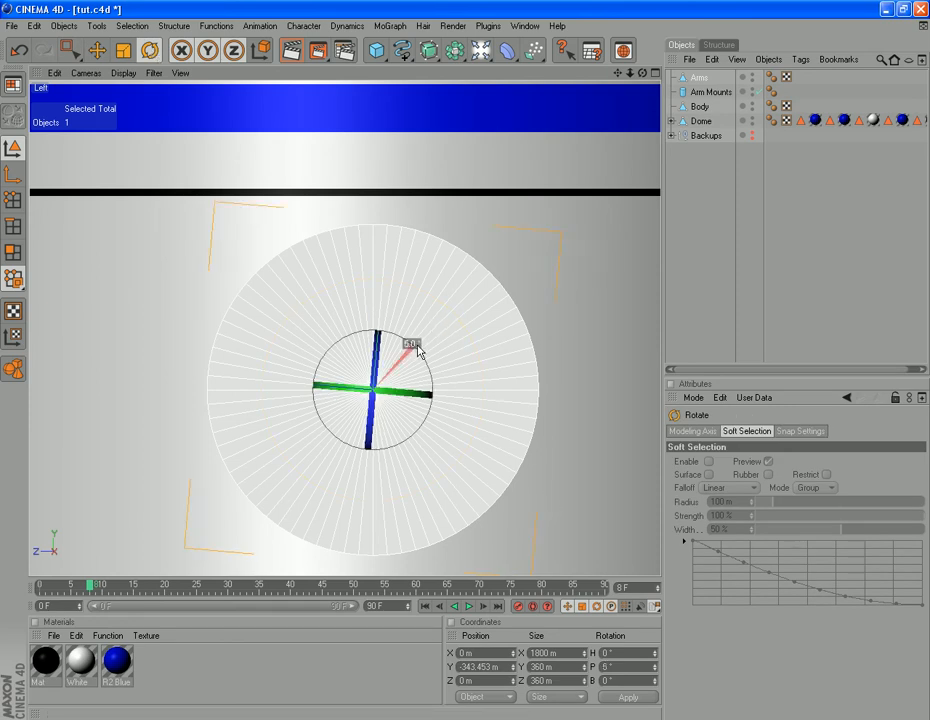
pyautogui.moveTo(410, 355); pyautogui.dragTo(420, 430)
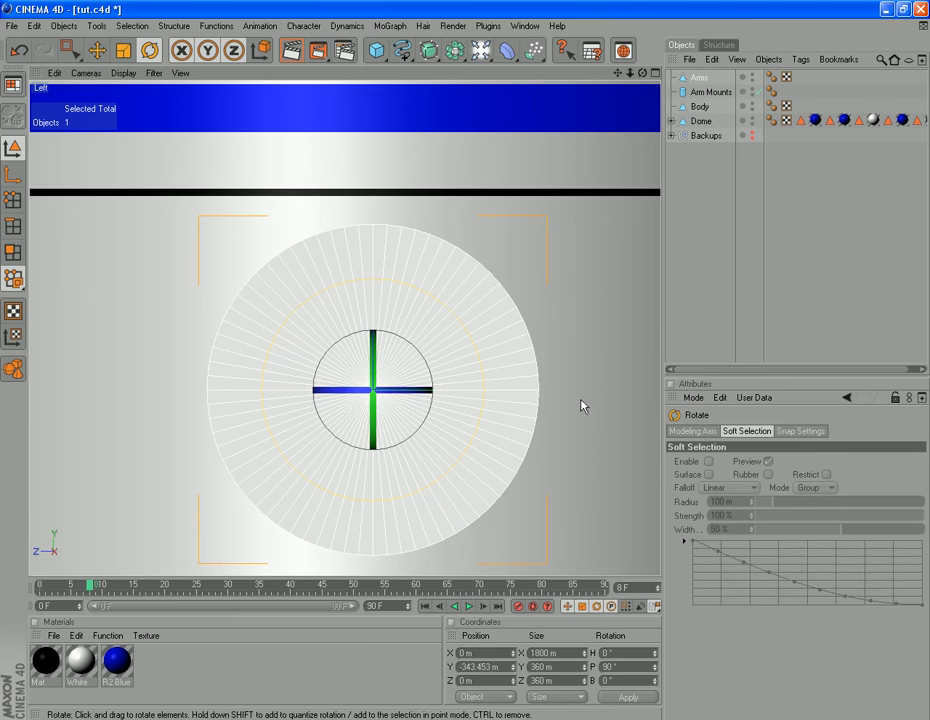
pyautogui.click(14, 228)
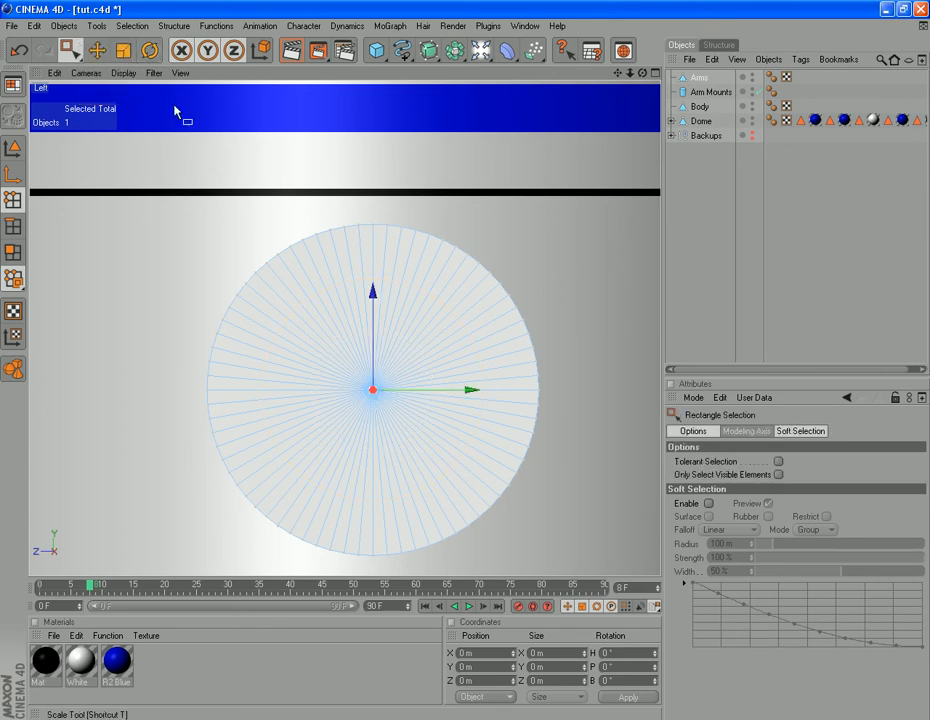
# Step: Rectangle-select the lower half of the arm cylinder's end cap
pyautogui.moveTo(188, 393); pyautogui.dragTo(593, 510)
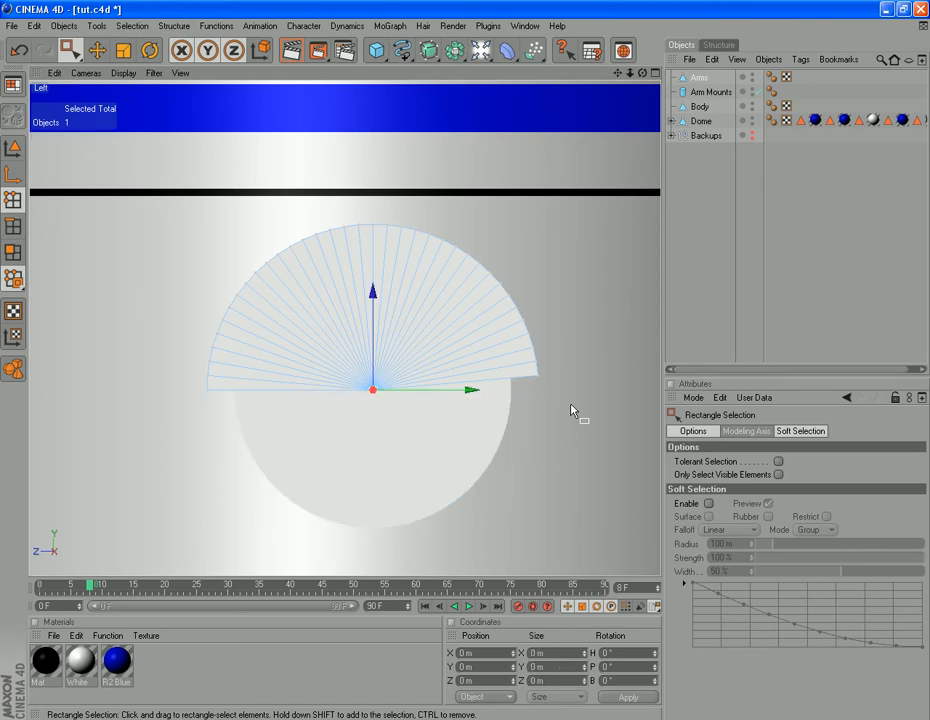
pyautogui.moveTo(588, 104)
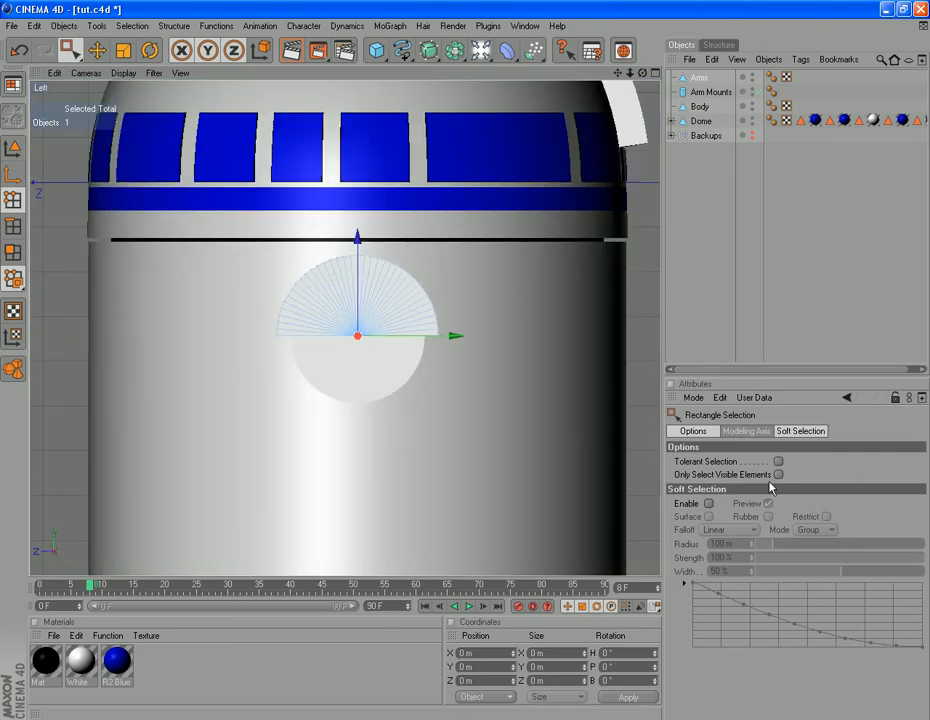
pyautogui.moveTo(770, 467)
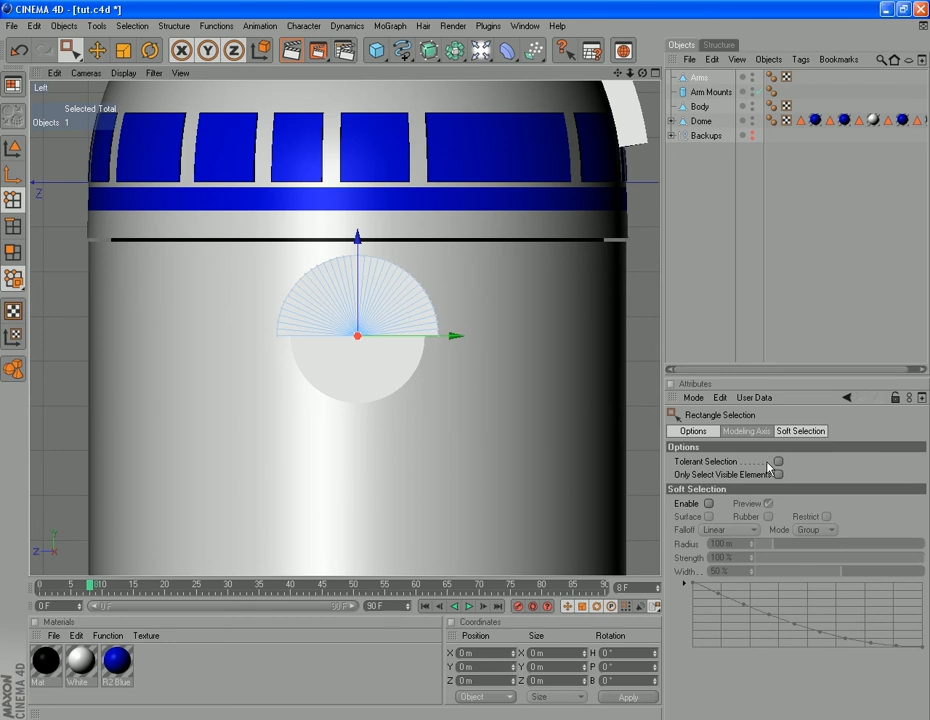
pyautogui.moveTo(88, 112)
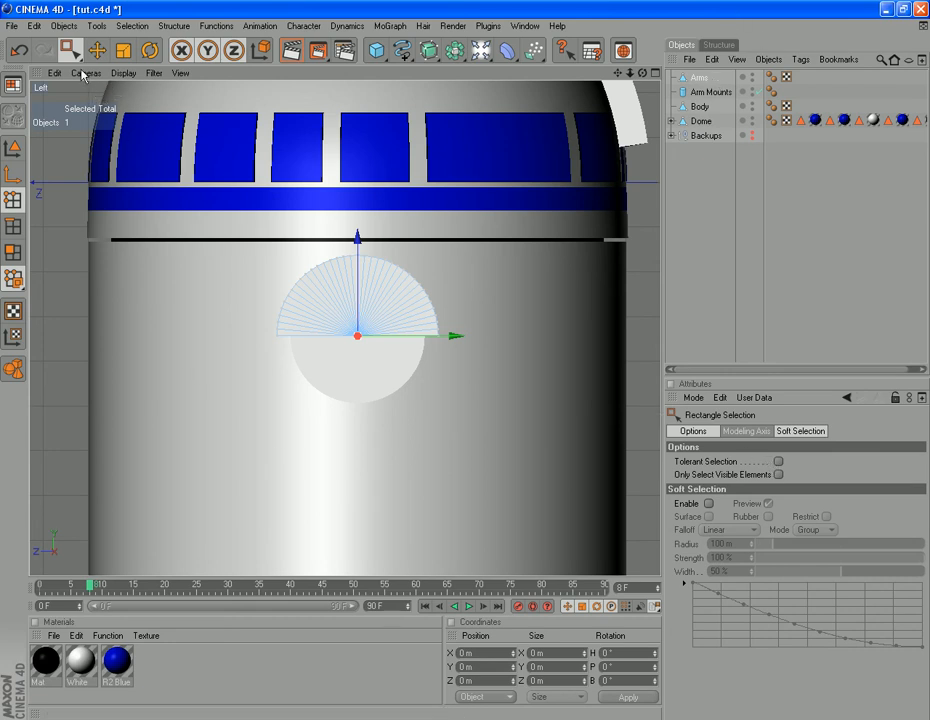
# Step: Switch the viewport camera to the Right view
pyautogui.click(86, 73)
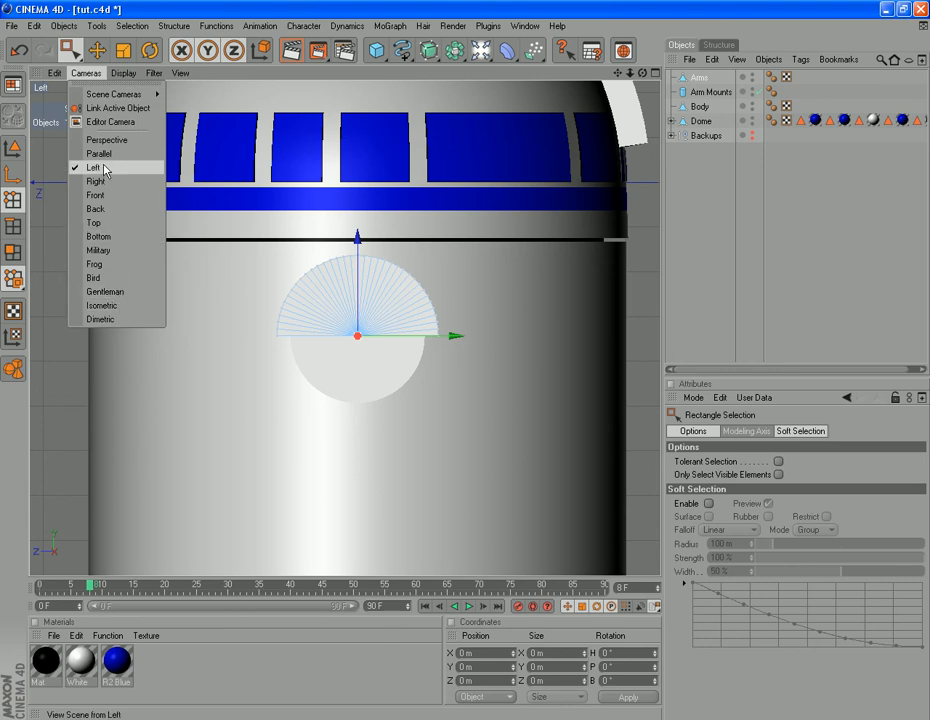
pyautogui.click(96, 181)
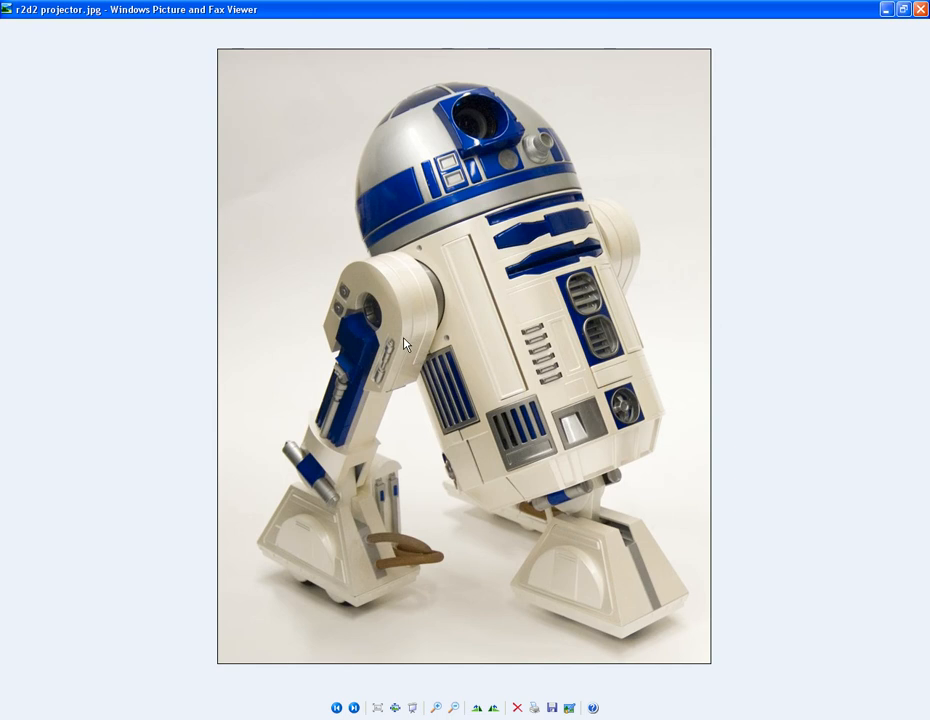
pyautogui.moveTo(381, 406)
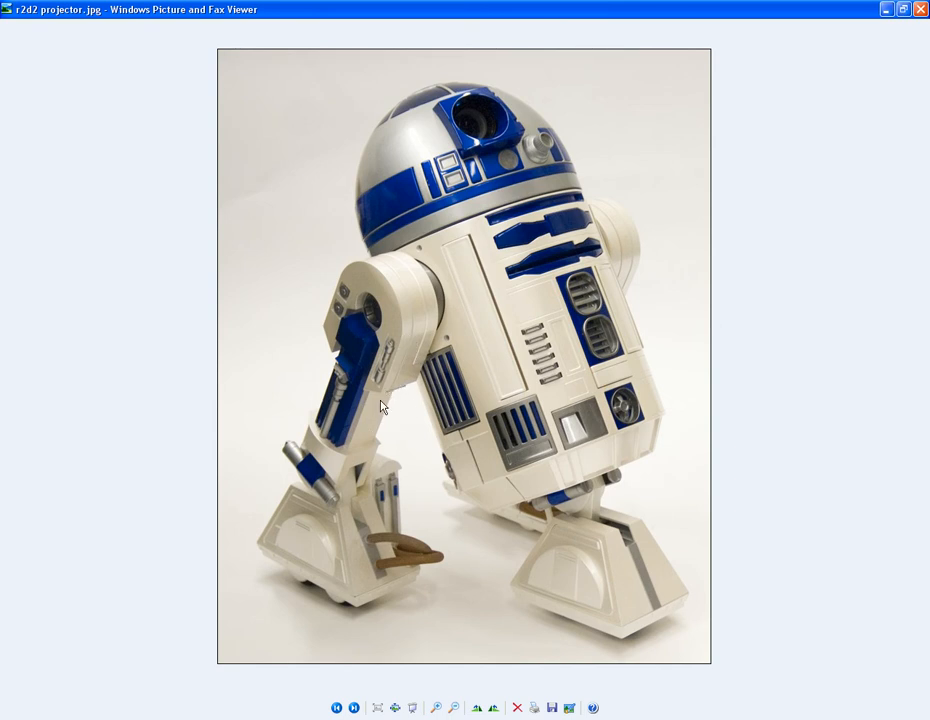
pyautogui.moveTo(357, 475)
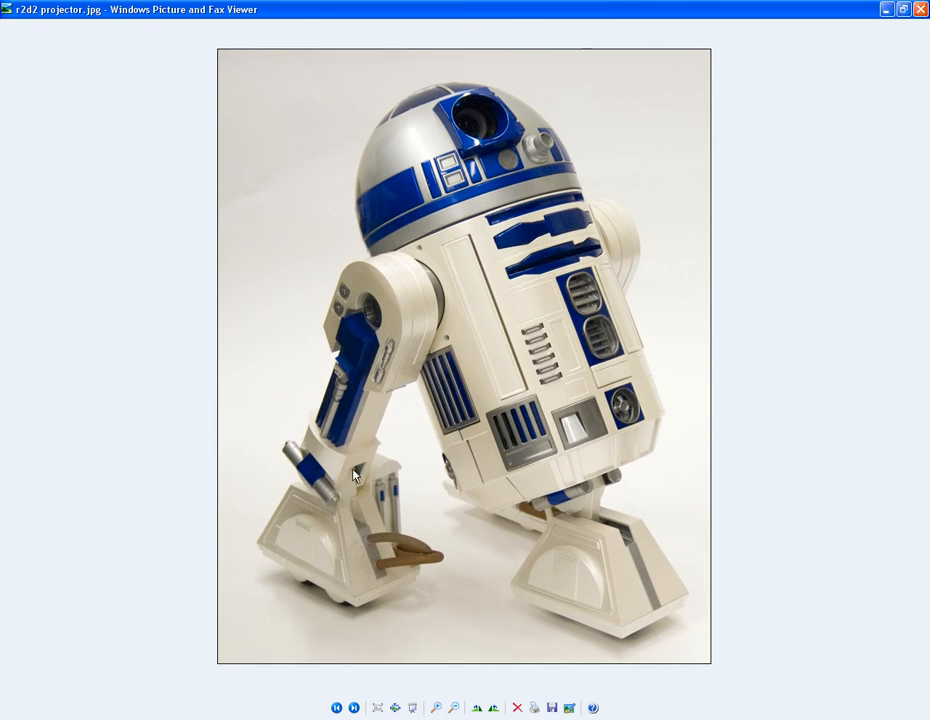
pyautogui.moveTo(283, 525)
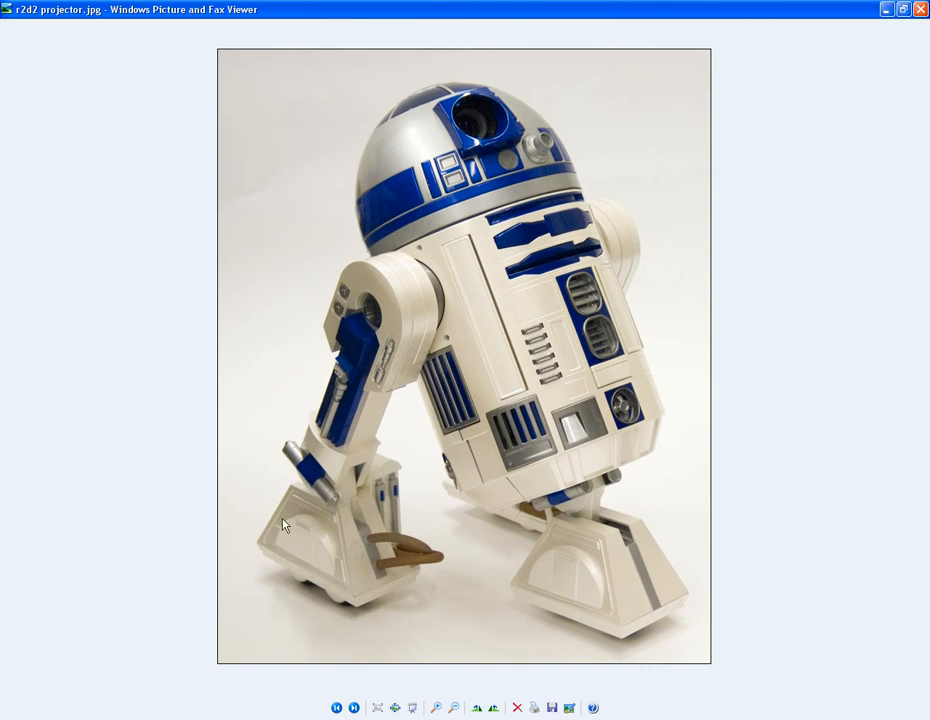
pyautogui.moveTo(174, 692)
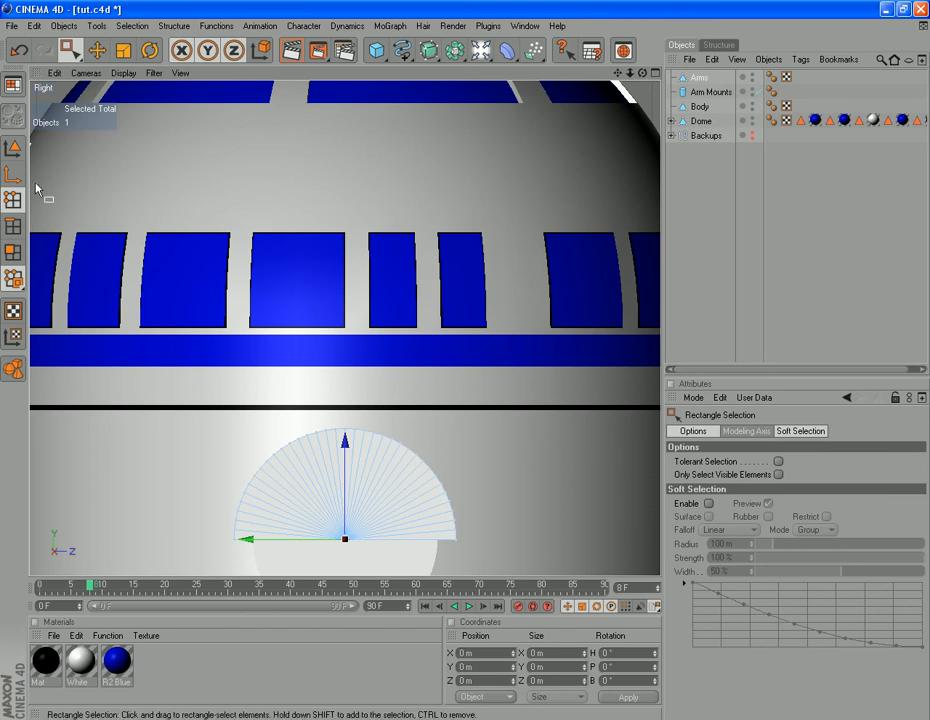
# Step: Switch the viewport camera to the Perspective view
pyautogui.click(85, 73)
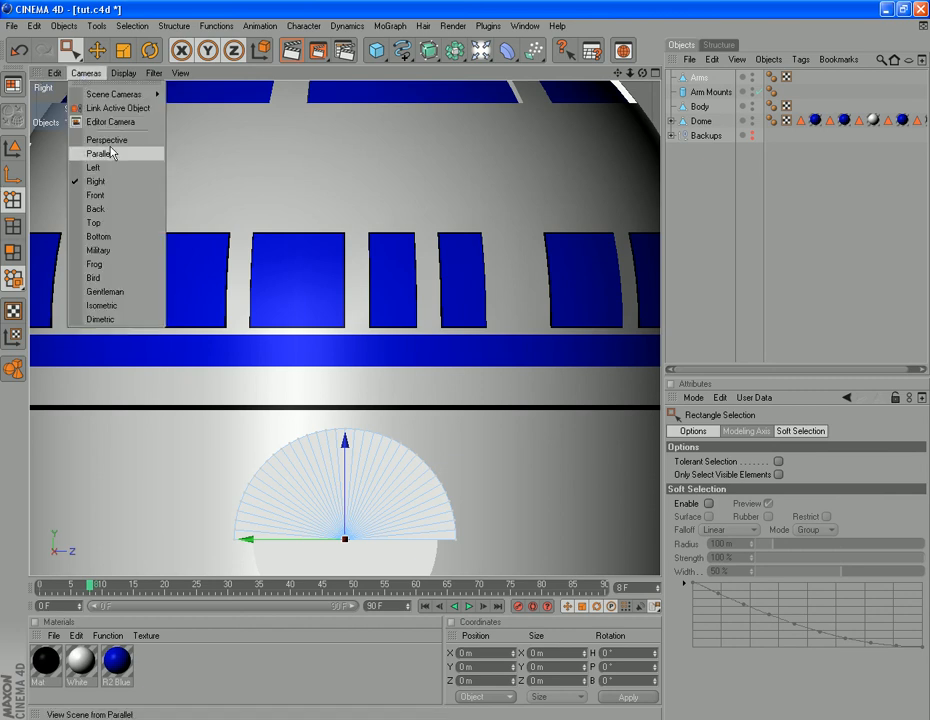
pyautogui.click(107, 139)
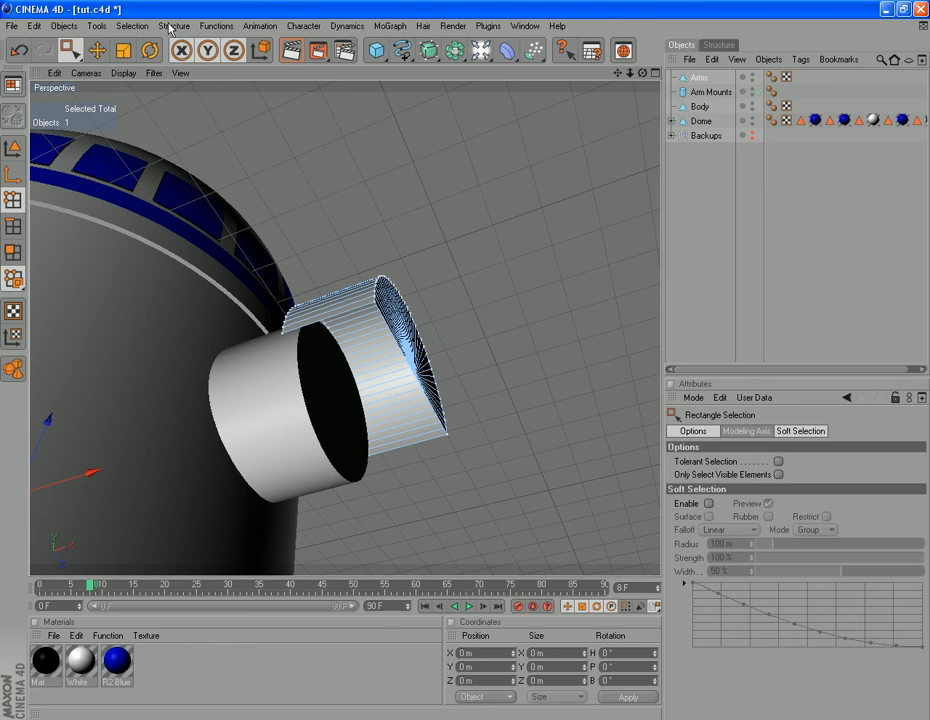
# Step: Build a polygon across the arm's flat bottom corner points using Create Polygon
pyautogui.click(173, 25)
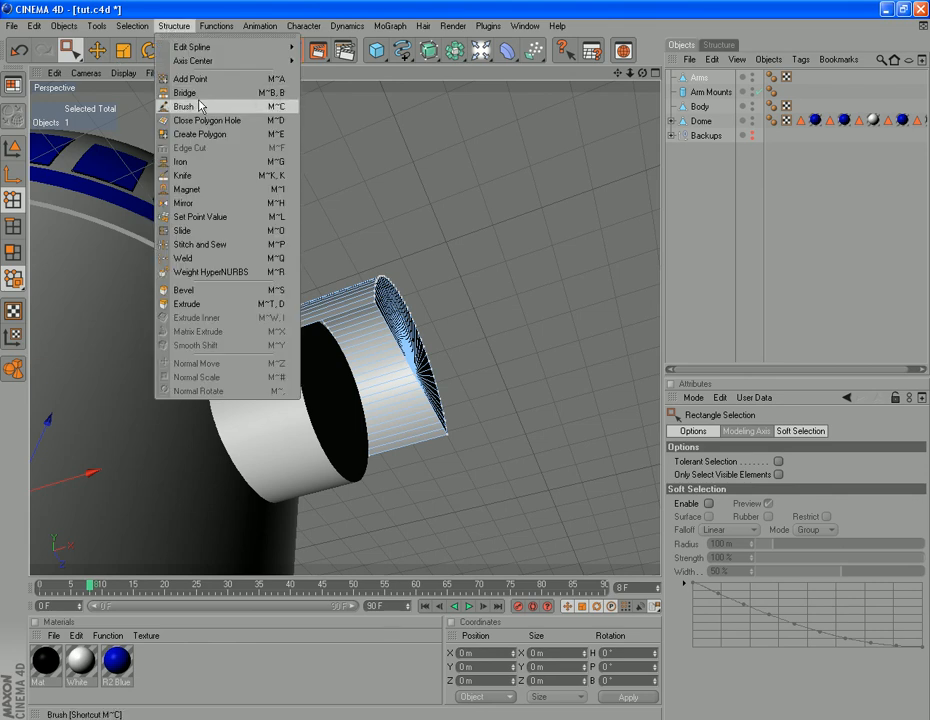
pyautogui.click(200, 134)
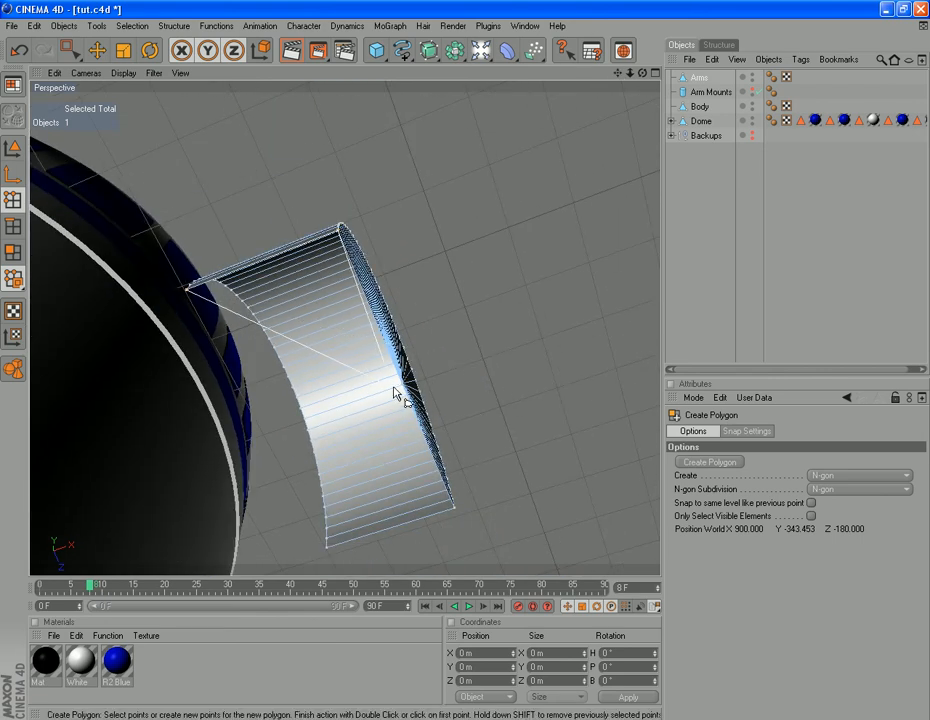
pyautogui.click(450, 530)
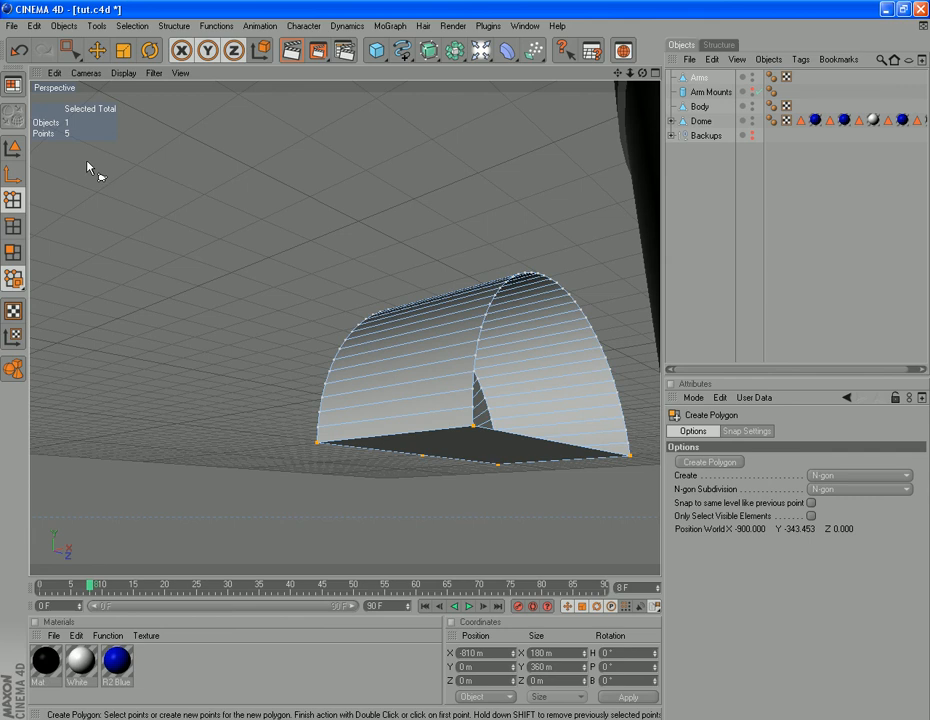
pyautogui.click(174, 25)
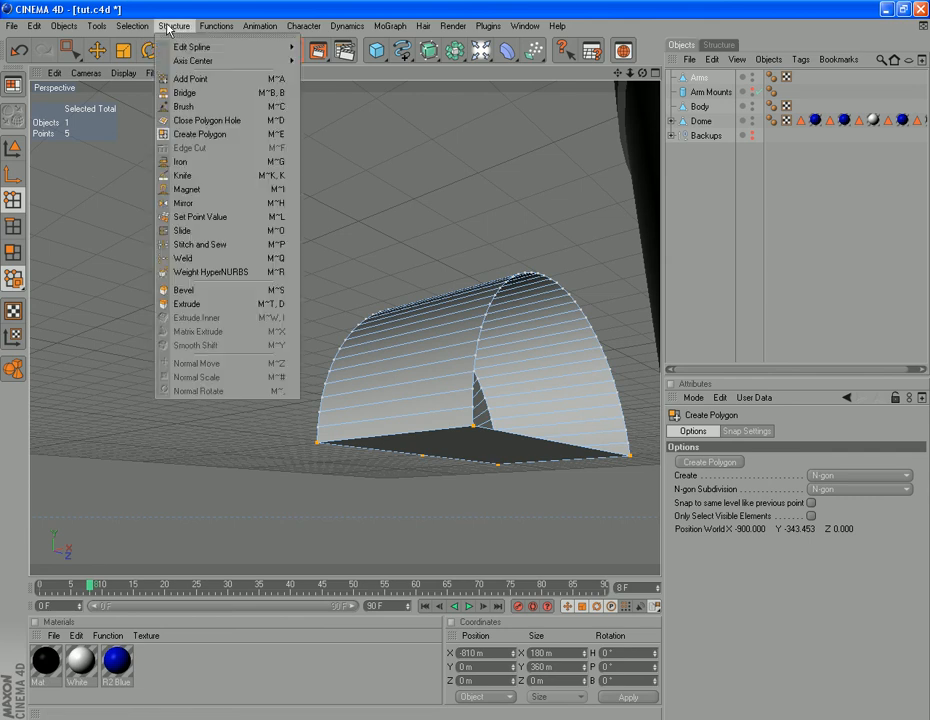
# Step: Cap the arm's open semicircular end using Close Polygon Hole
pyautogui.click(205, 120)
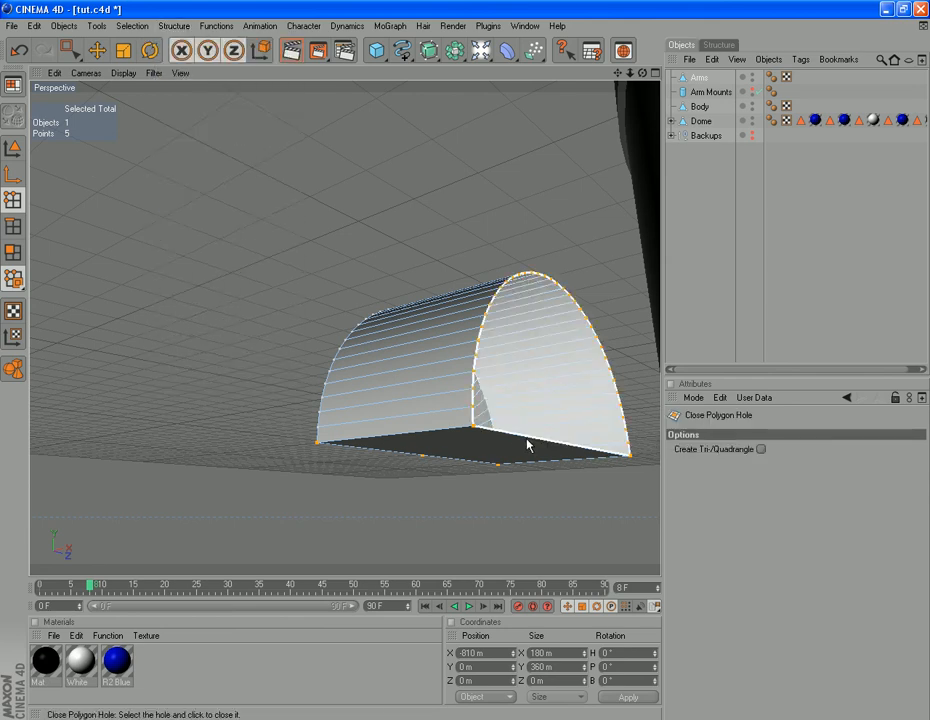
pyautogui.click(528, 445)
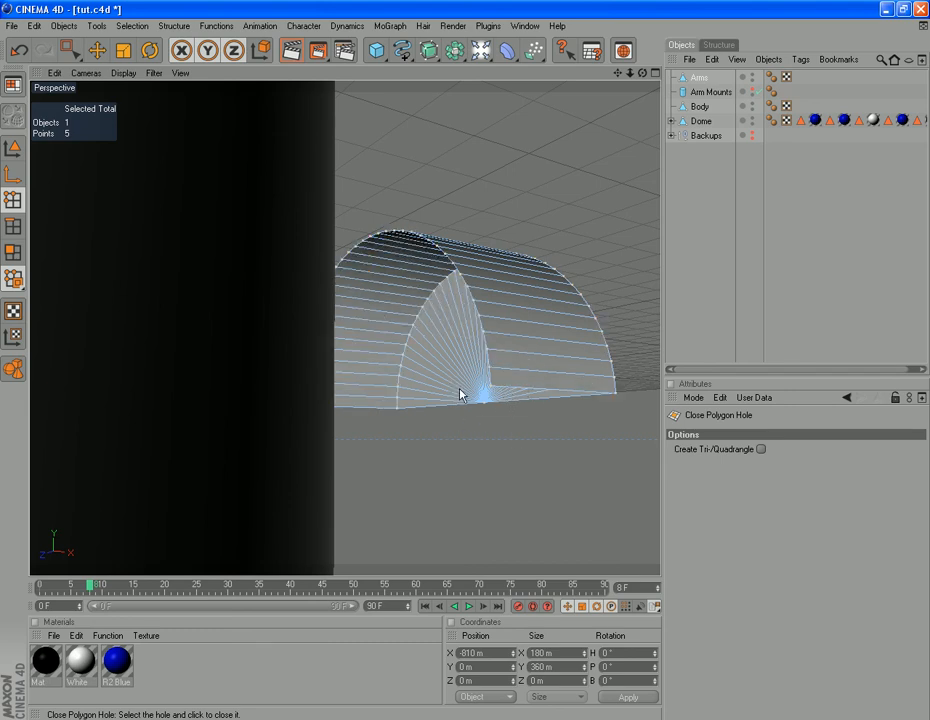
pyautogui.moveTo(482, 417)
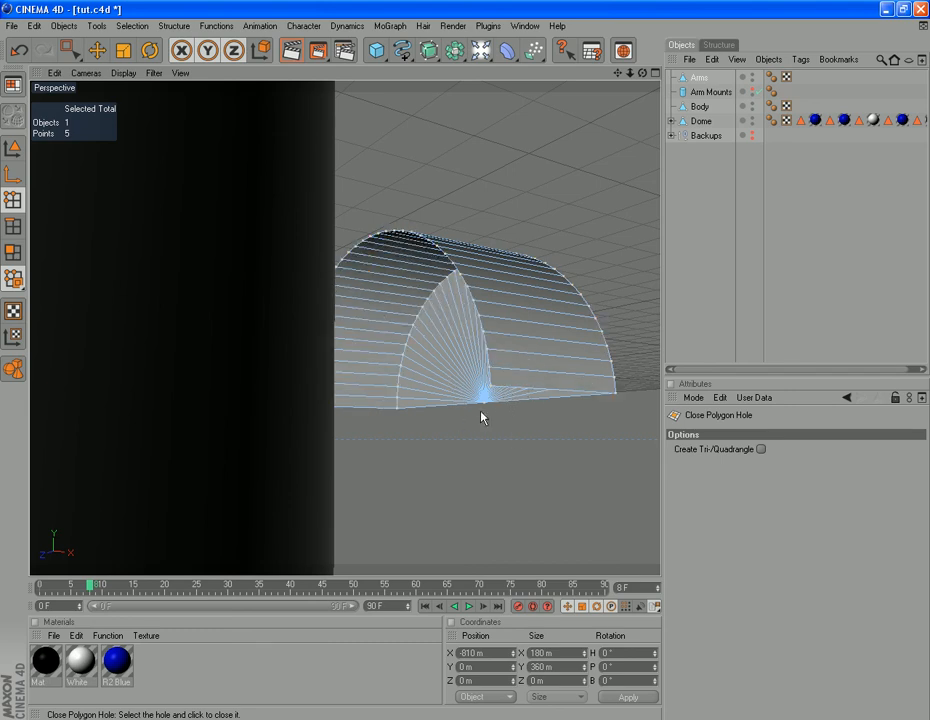